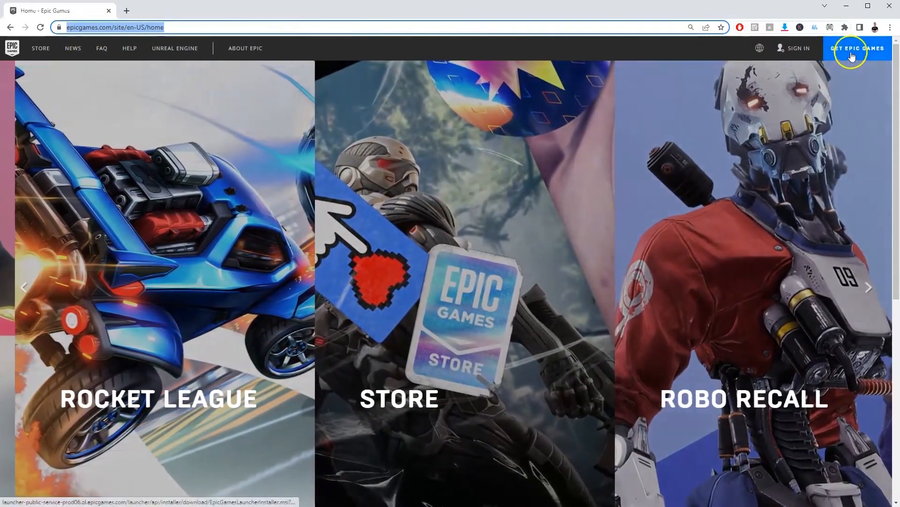
Download the Epic Games Launcher installer from the site and run it from Chrome's downloads
{"action": "left_click", "coordinate": [856, 48]}
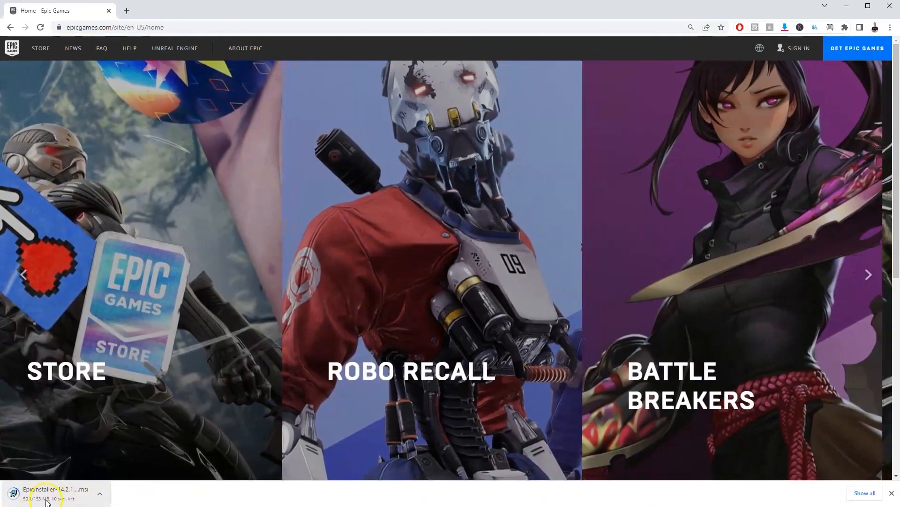
{"action": "left_click", "coordinate": [869, 275]}
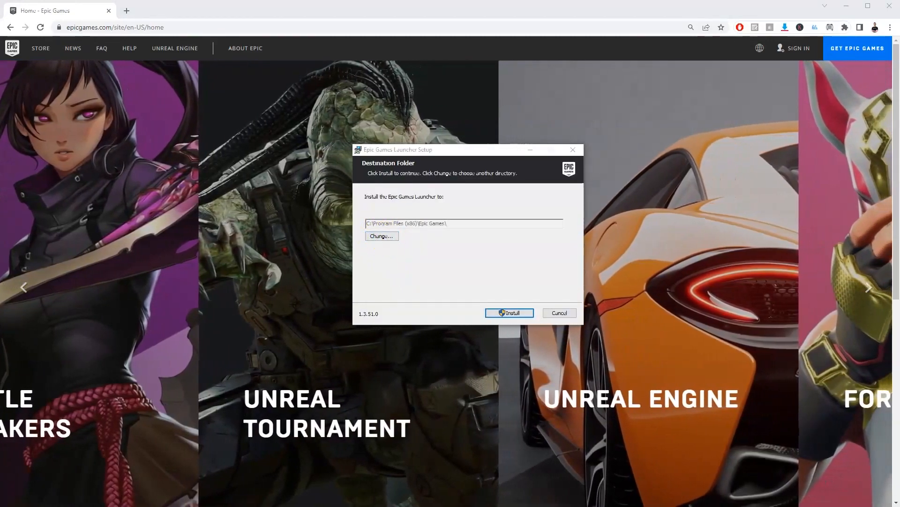
Install the launcher into the default Epic Games folder under Program Files (x86)
{"action": "left_click", "coordinate": [381, 237]}
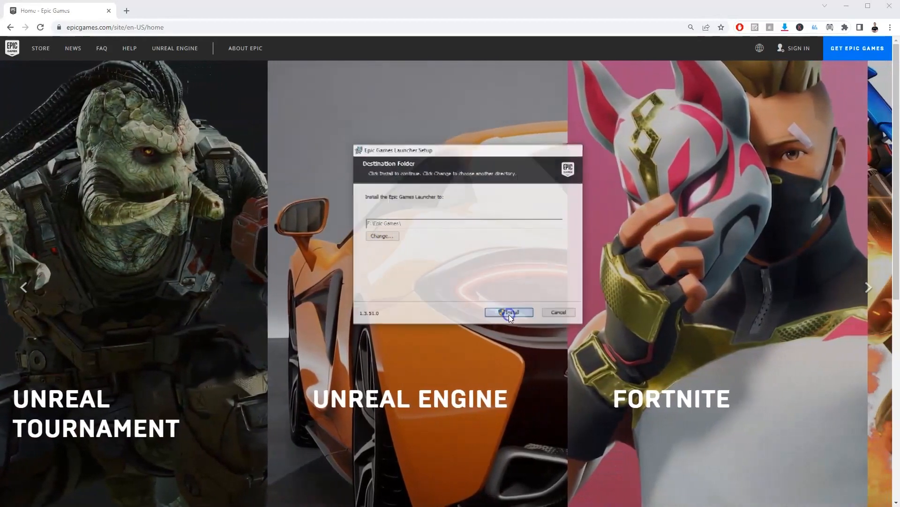
{"action": "left_click", "coordinate": [509, 312]}
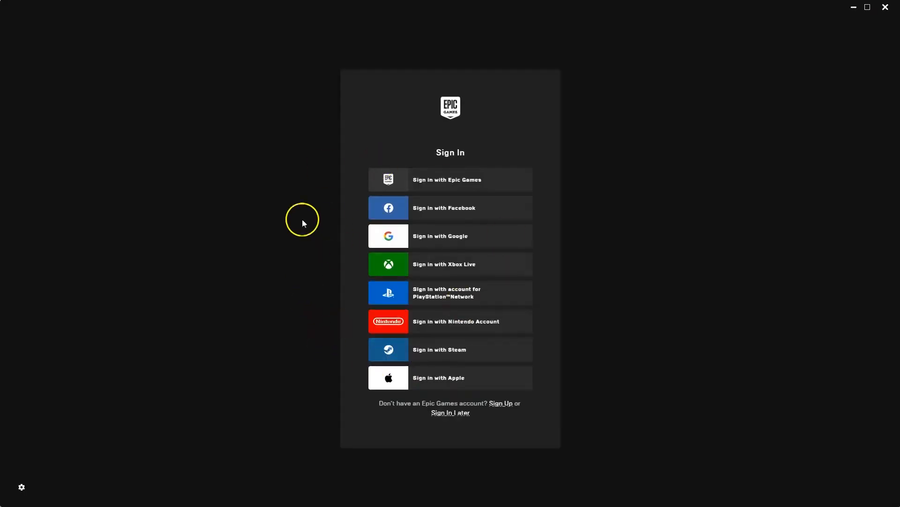
{"action": "mouse_move", "coordinate": [459, 265]}
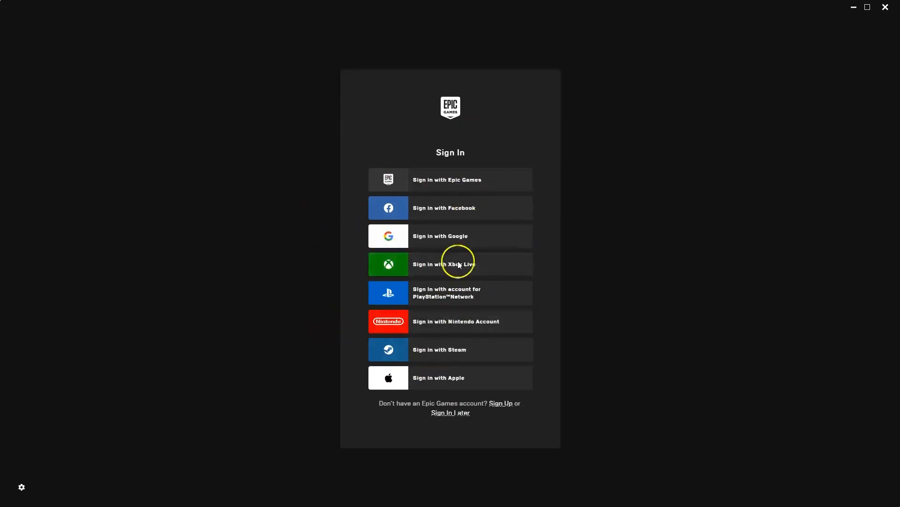
{"action": "mouse_move", "coordinate": [449, 207]}
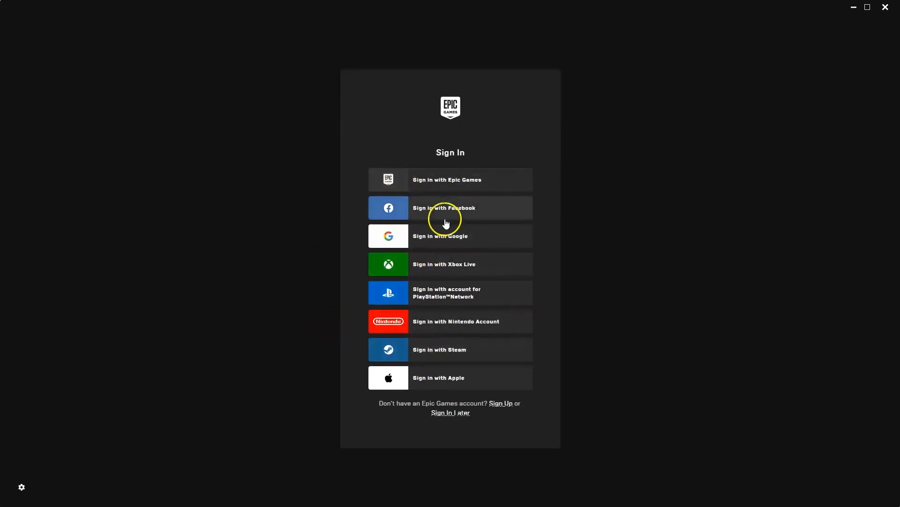
{"action": "mouse_move", "coordinate": [465, 185]}
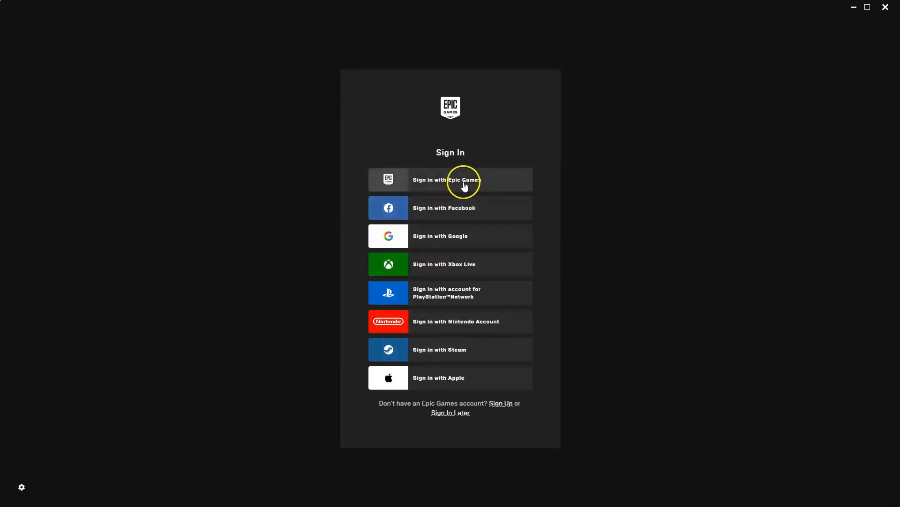
{"action": "mouse_move", "coordinate": [445, 354]}
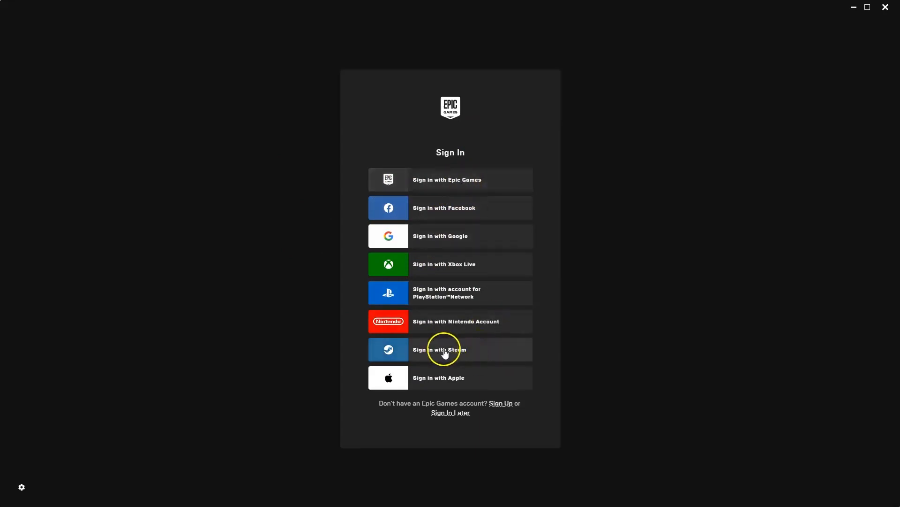
{"action": "mouse_move", "coordinate": [434, 215]}
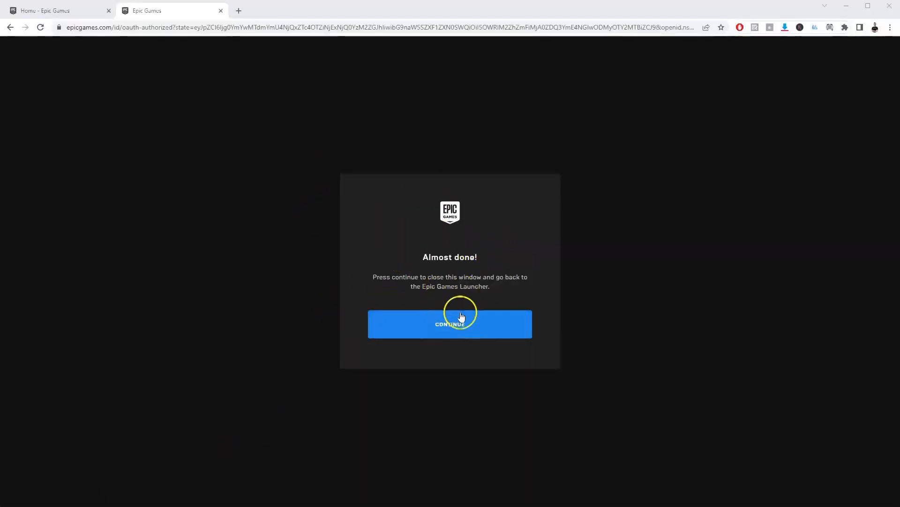
Continue on the Almost done page to return to the launcher signed in
{"action": "left_click", "coordinate": [450, 323]}
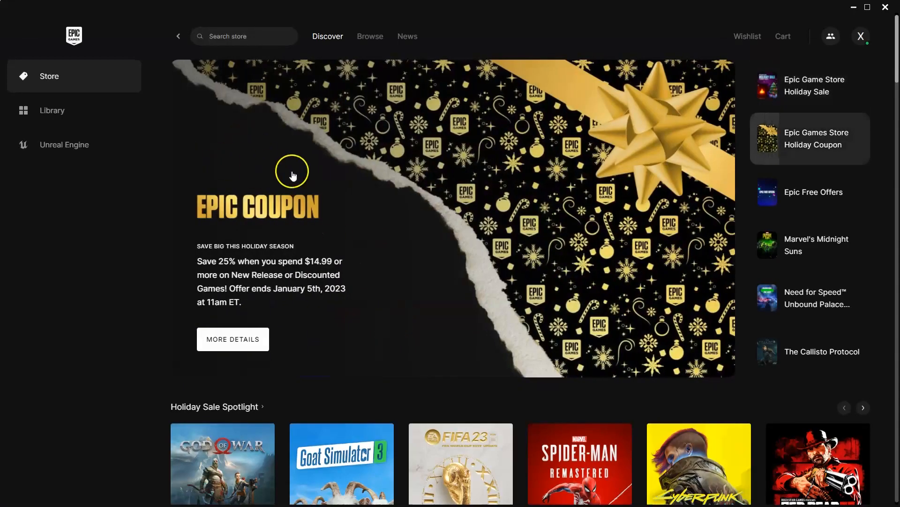
{"action": "mouse_move", "coordinate": [457, 332]}
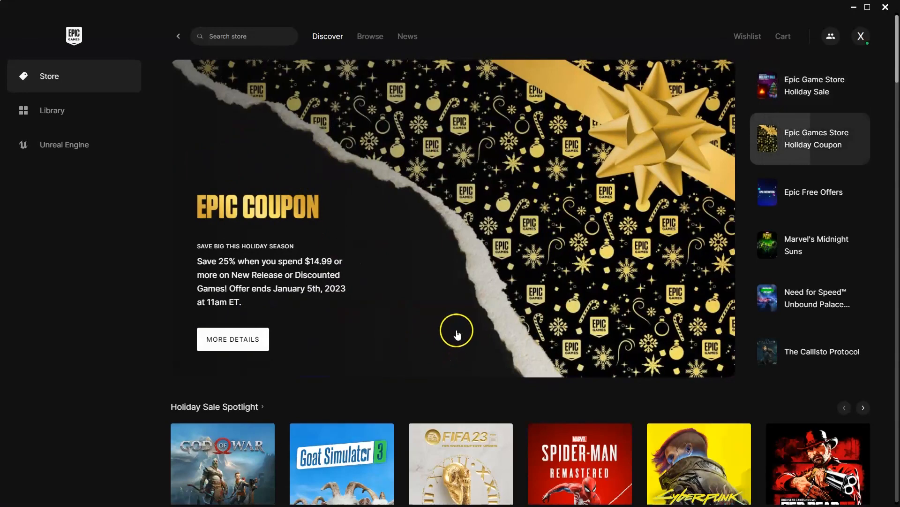
{"action": "mouse_move", "coordinate": [60, 424]}
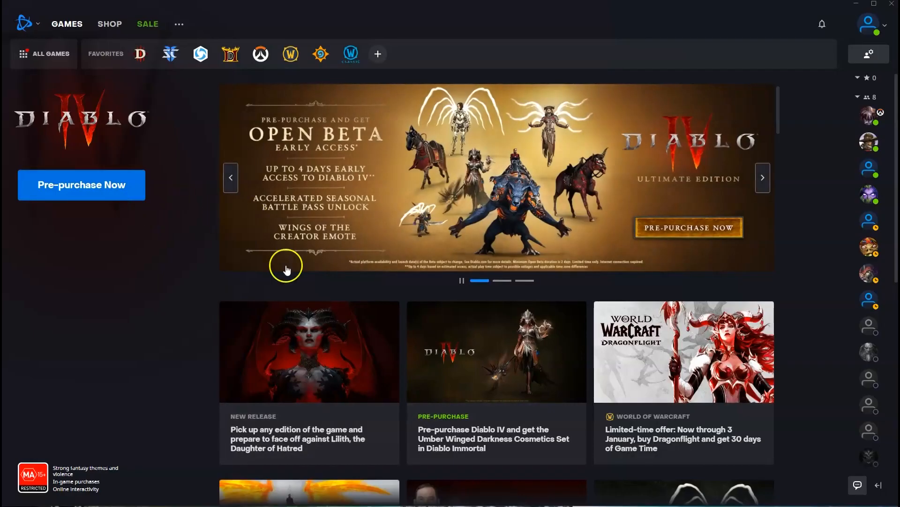
{"action": "mouse_move", "coordinate": [252, 160]}
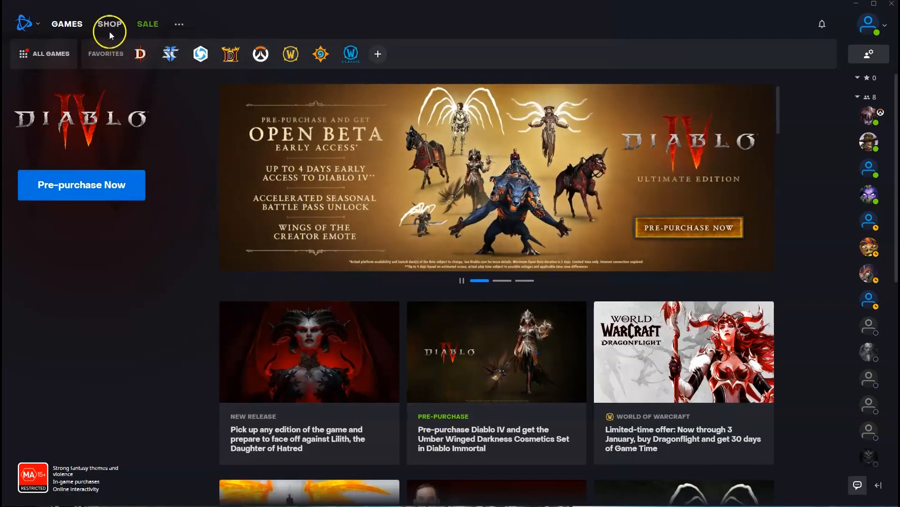
Search the Battle.net shop for 'over watch' to reach the Overwatch 2: Watchpoint Pack page
{"action": "left_click", "coordinate": [109, 23]}
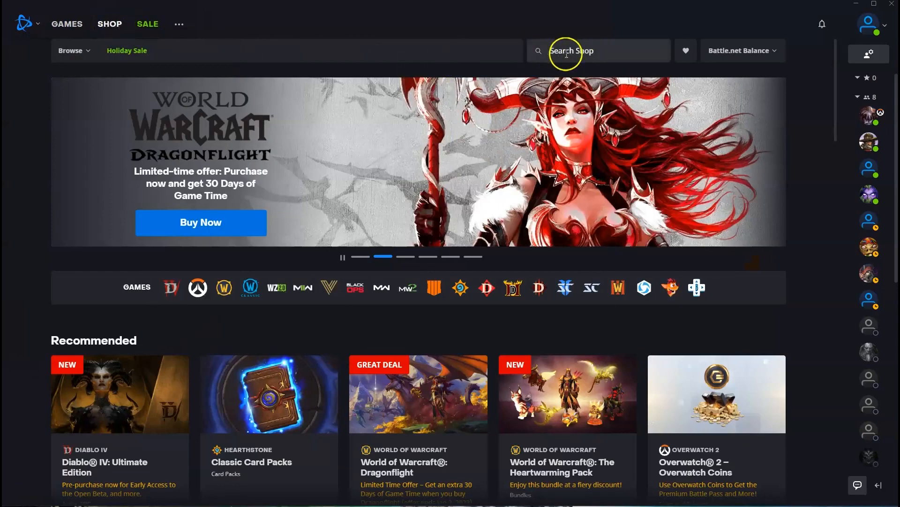
{"action": "left_click", "coordinate": [574, 51]}
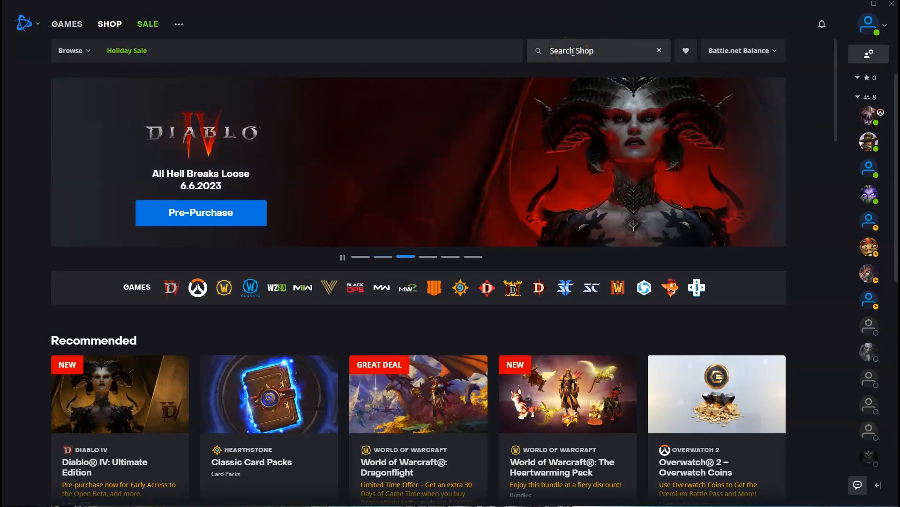
{"action": "type", "text": "over watch"}
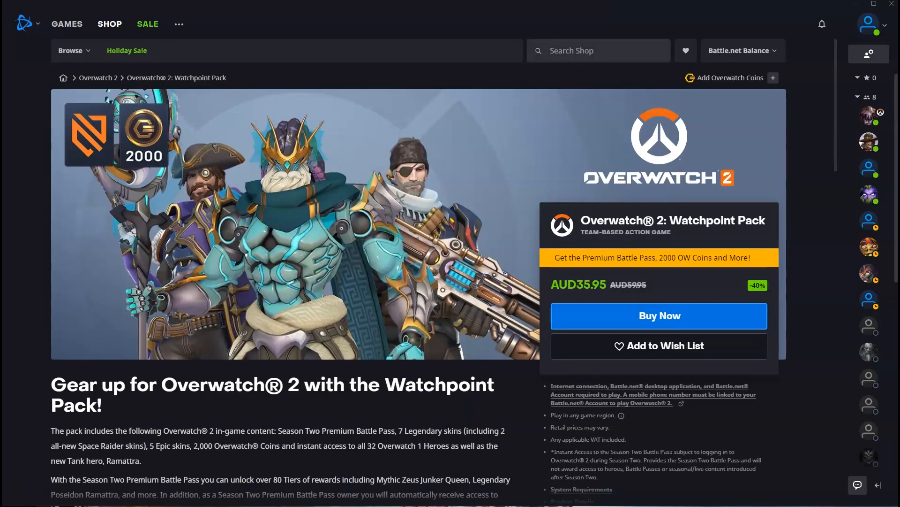
Start checkout for the Watchpoint Pack at AUD35.95 and choose a payment method
{"action": "left_click", "coordinate": [659, 315]}
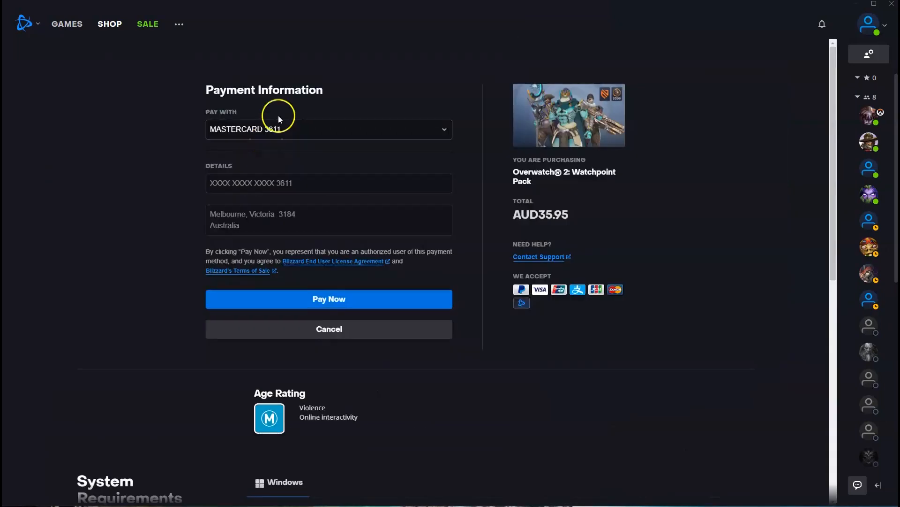
{"action": "mouse_move", "coordinate": [312, 119]}
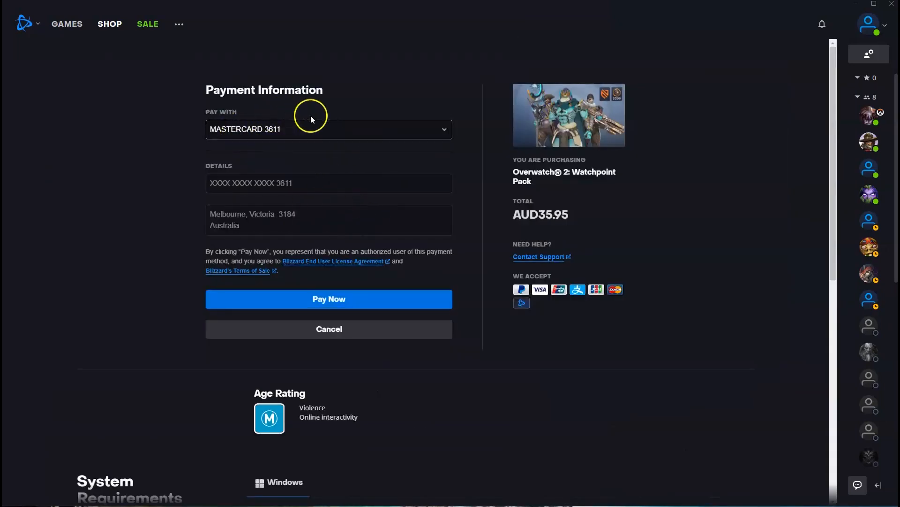
{"action": "left_click", "coordinate": [328, 129]}
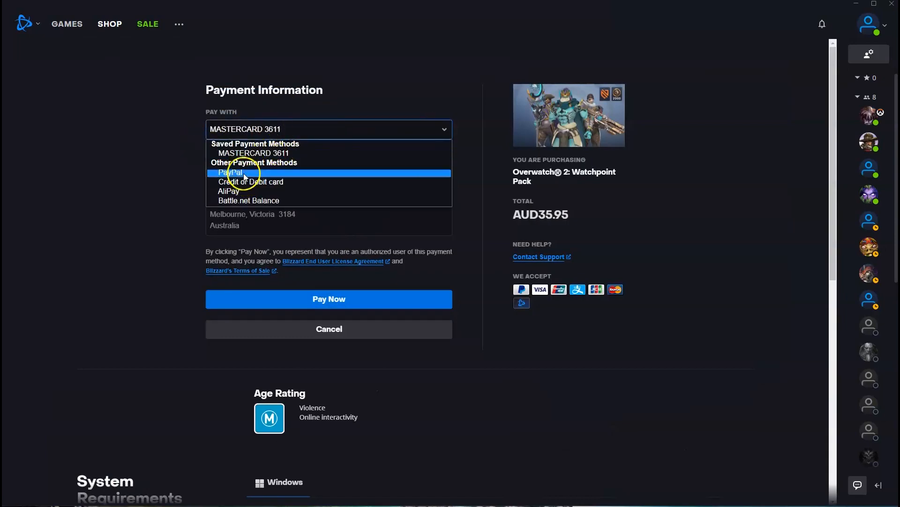
{"action": "mouse_move", "coordinate": [273, 201]}
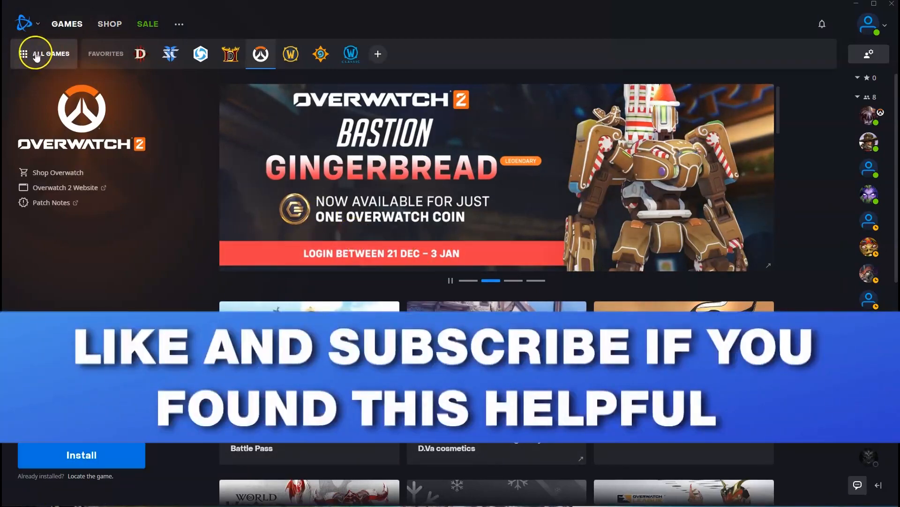
Show the My Games collection, listing five owned titles including Overwatch 2
{"action": "left_click", "coordinate": [45, 54]}
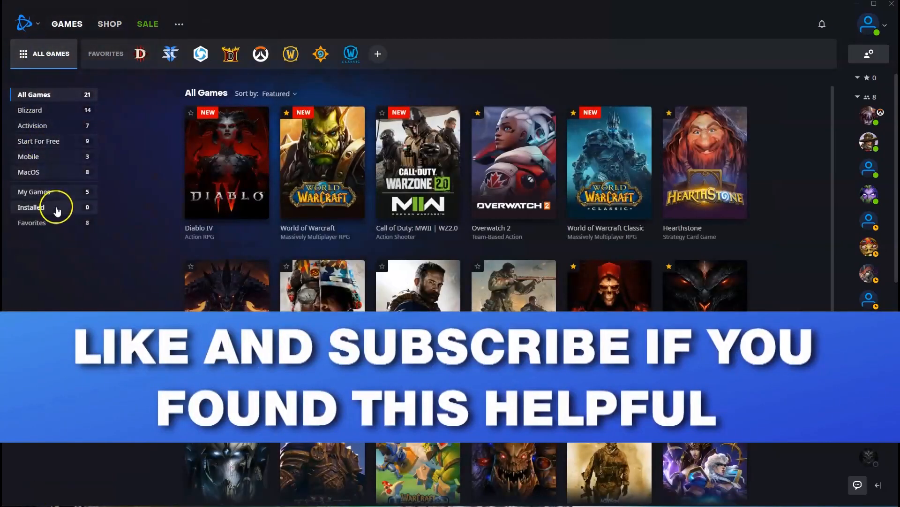
{"action": "mouse_move", "coordinate": [41, 194]}
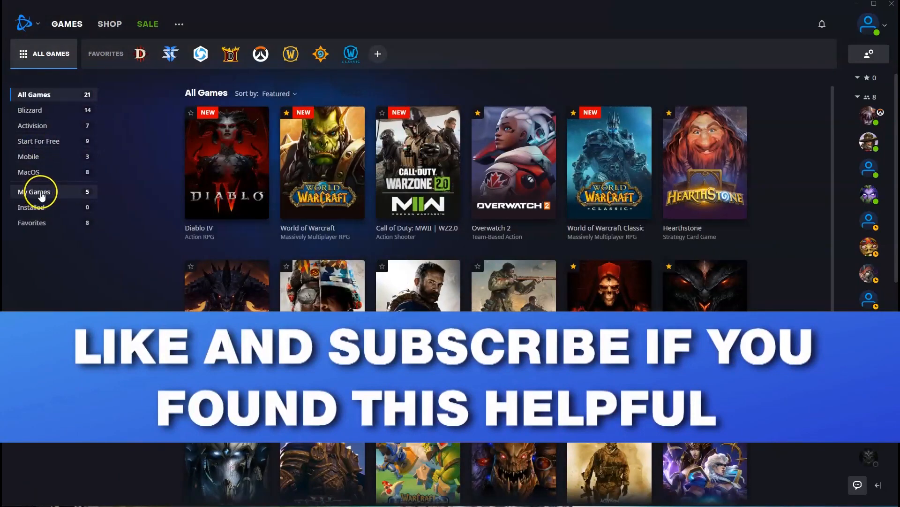
{"action": "left_click", "coordinate": [34, 191]}
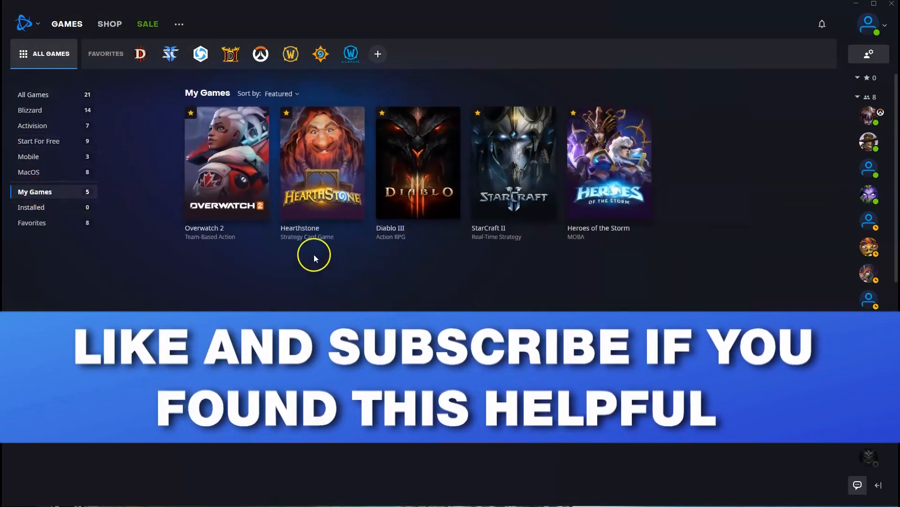
{"action": "mouse_move", "coordinate": [247, 251]}
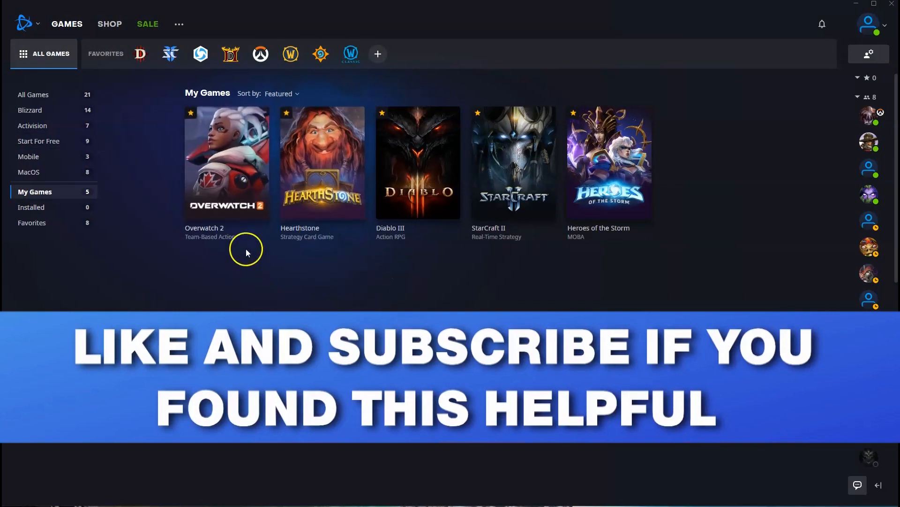
{"action": "mouse_move", "coordinate": [281, 295]}
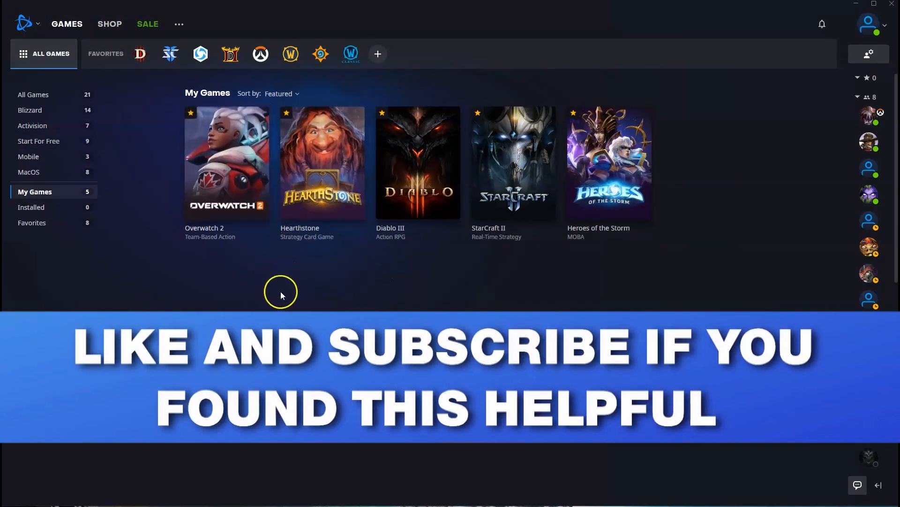
{"action": "mouse_move", "coordinate": [312, 298]}
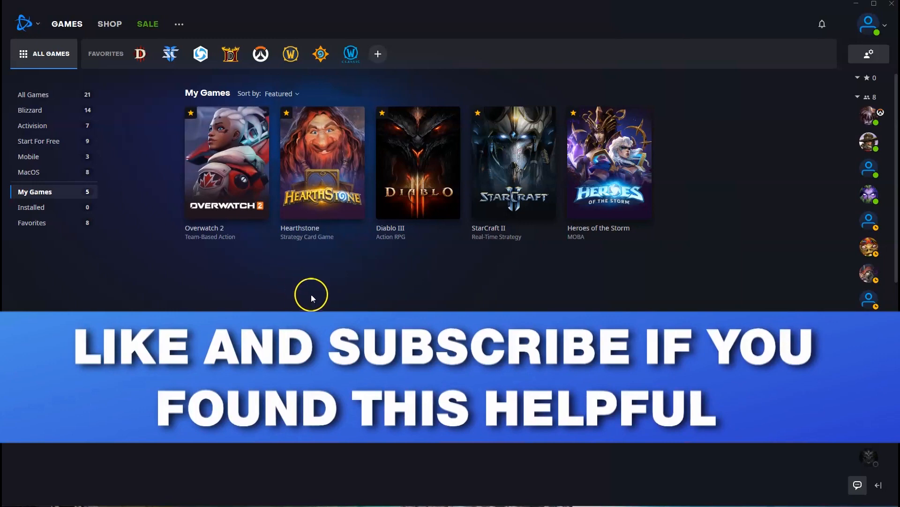